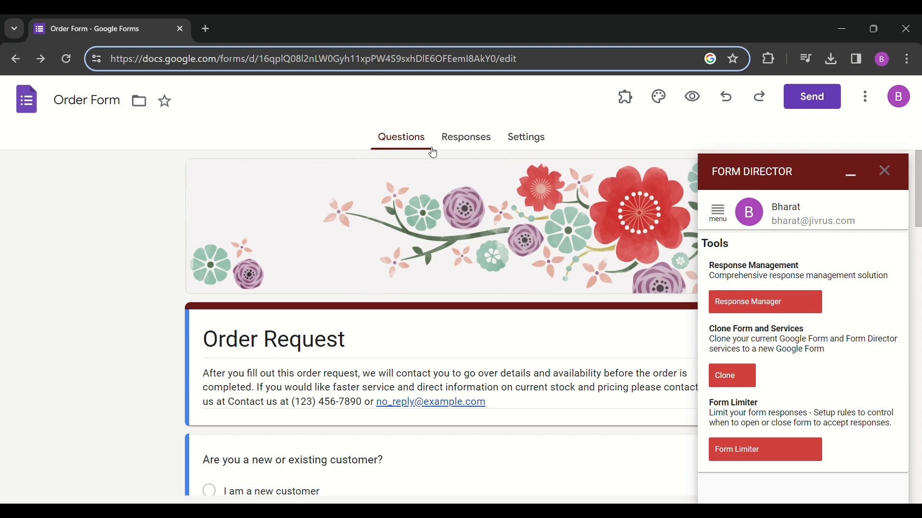
View the Order Form's responses (0 so far) with Form Director on its Home services list
click(466, 138)
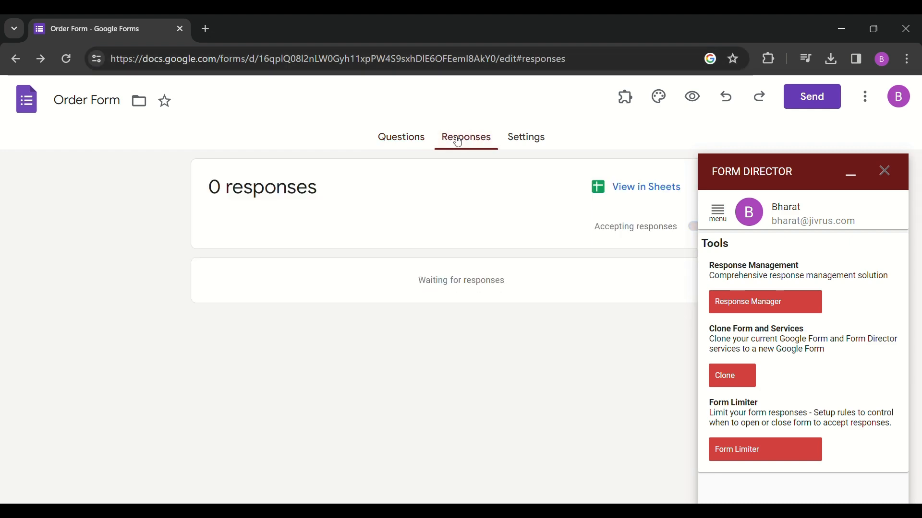
click(716, 211)
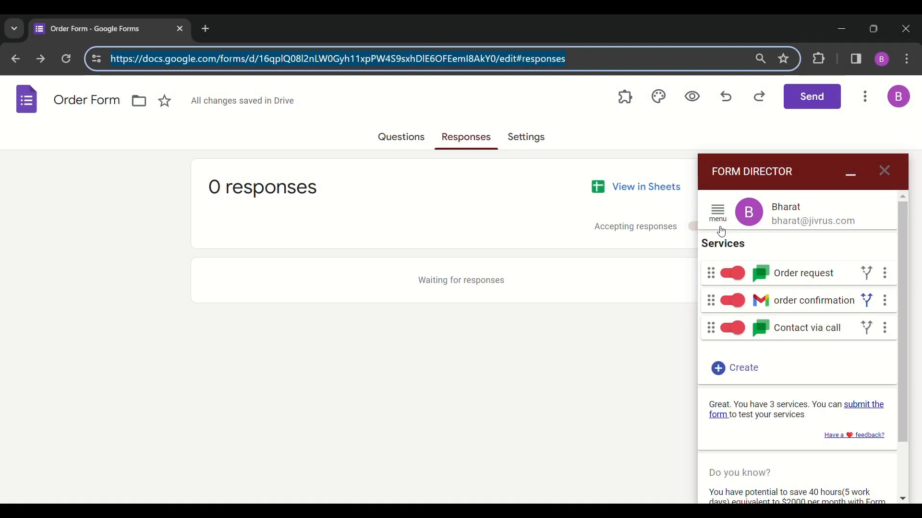
Reach the Form Limiter settings through Form Director's Tools menu
click(718, 214)
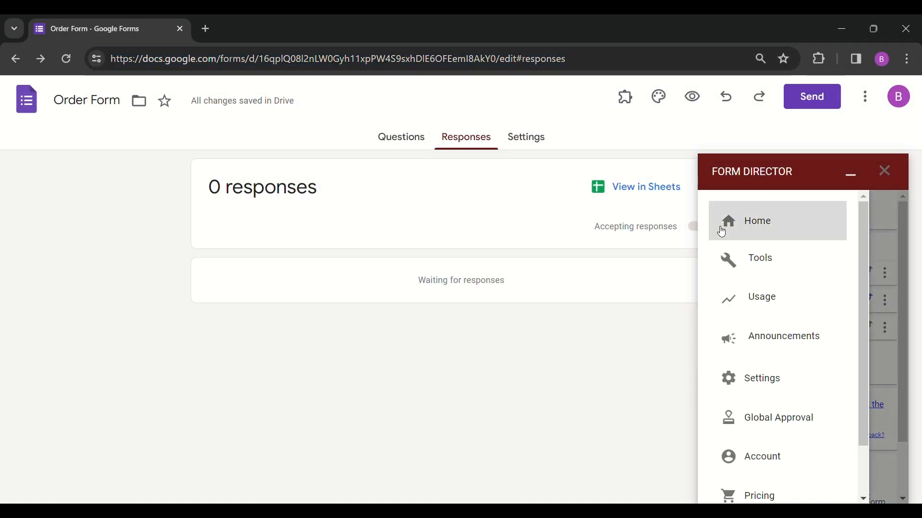
click(759, 257)
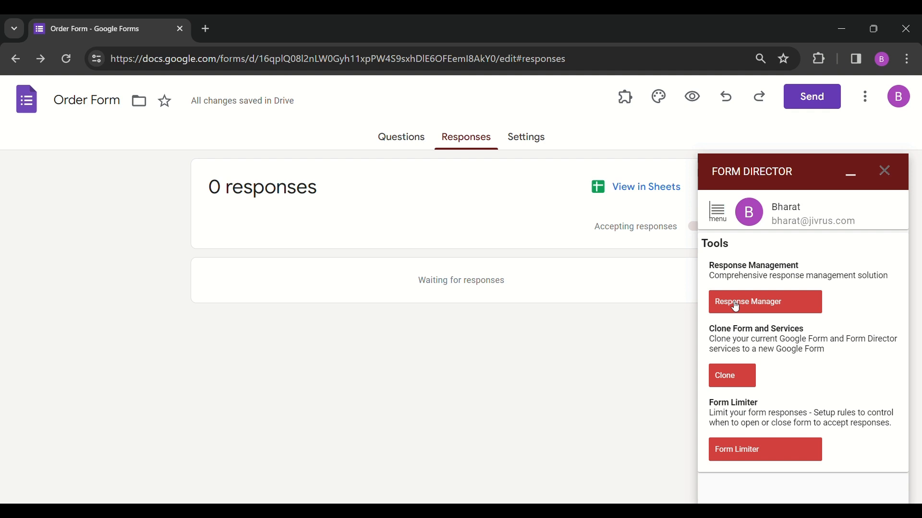
click(764, 449)
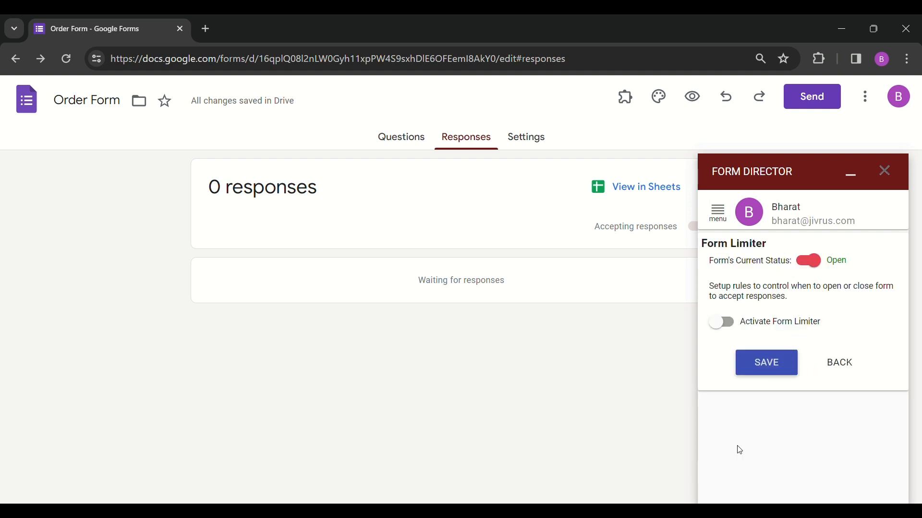
Activate Form Limiter, revealing its timeline and response-cap options, then show the form's questions
click(720, 322)
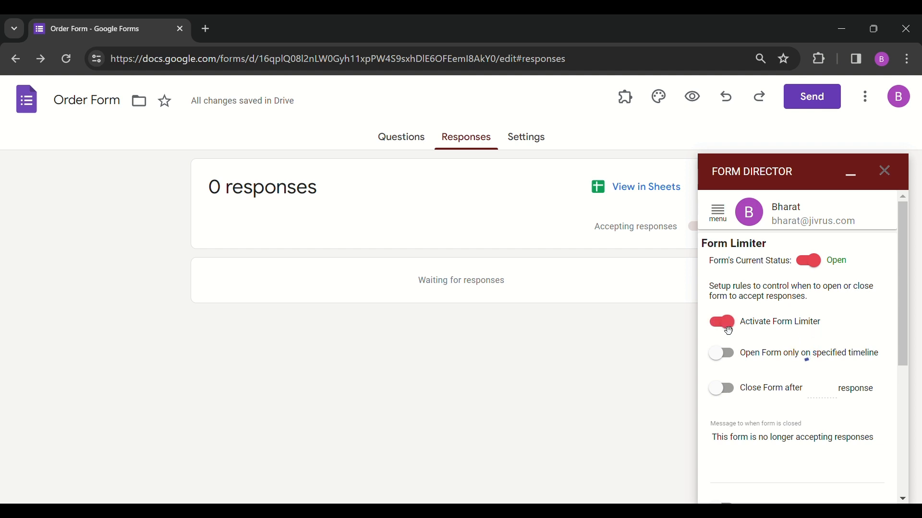
click(721, 322)
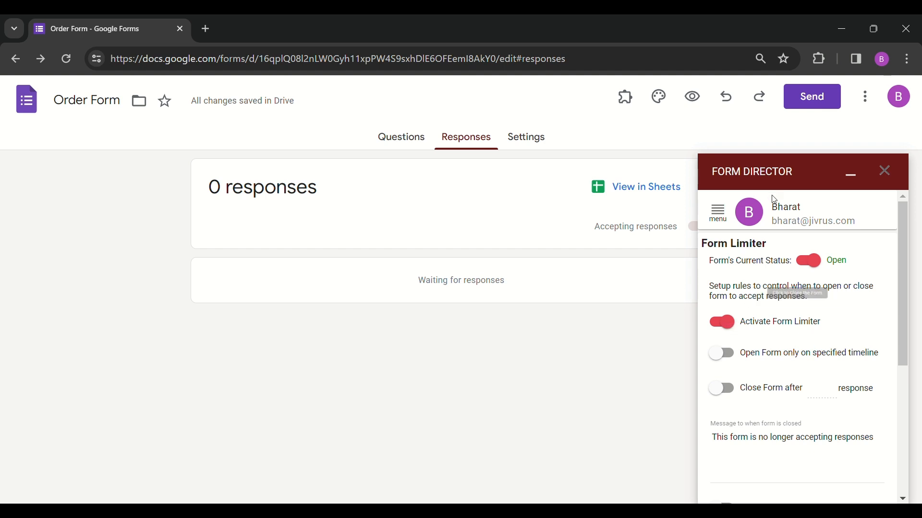
click(400, 137)
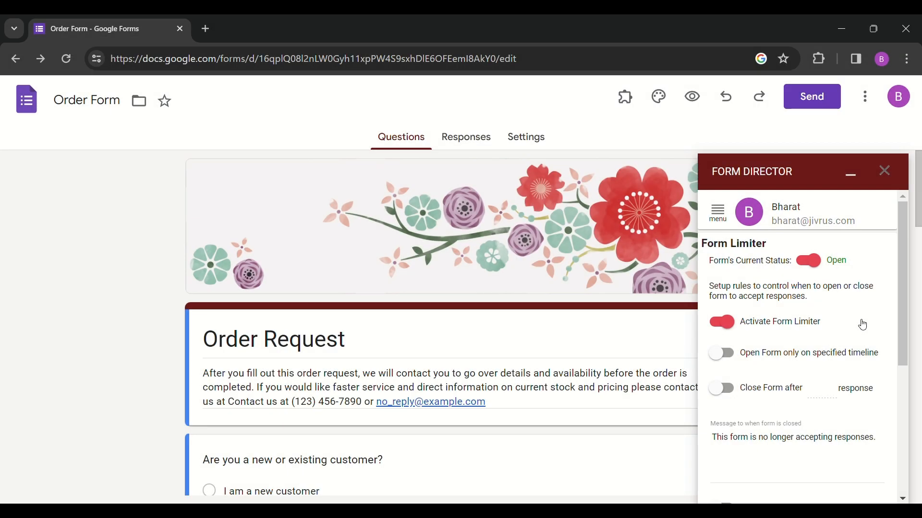
Restrict the form to a timeline from Nov 2 2023 1 AM to Nov 3 2023 1 AM
click(721, 352)
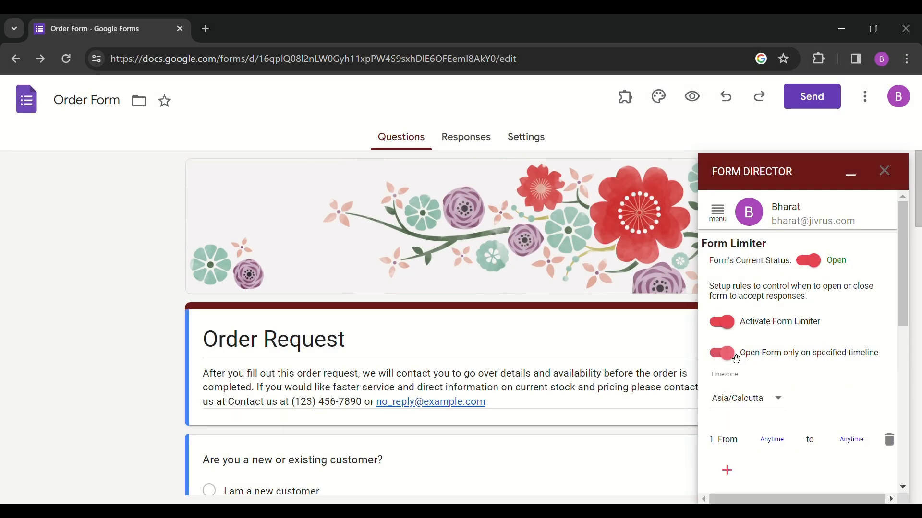
scroll(down, 3)
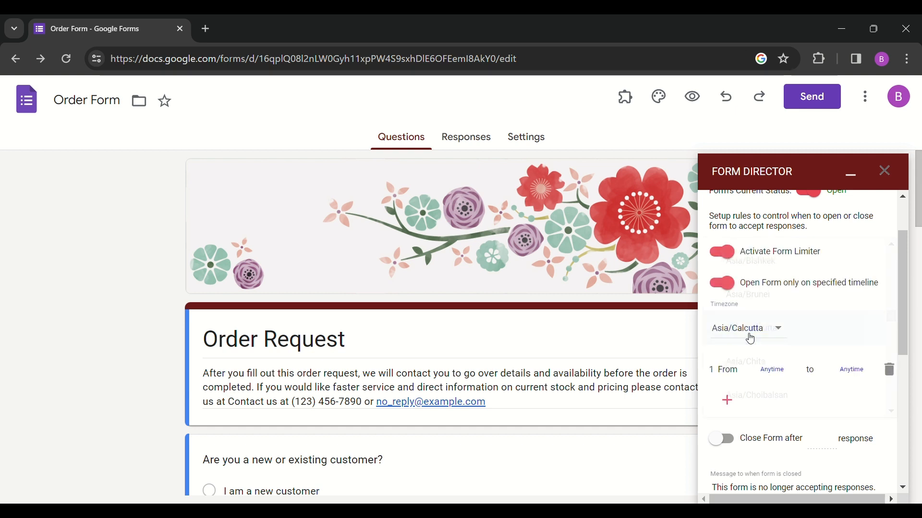
click(772, 365)
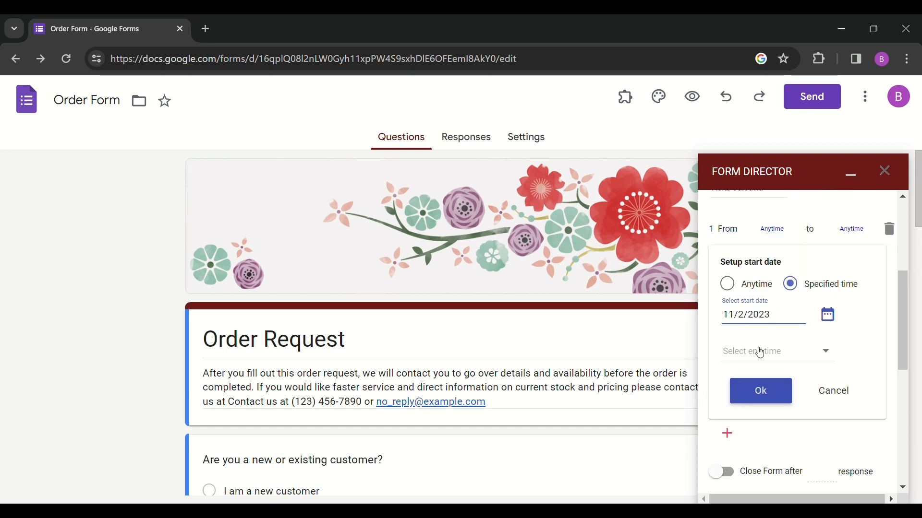
click(759, 391)
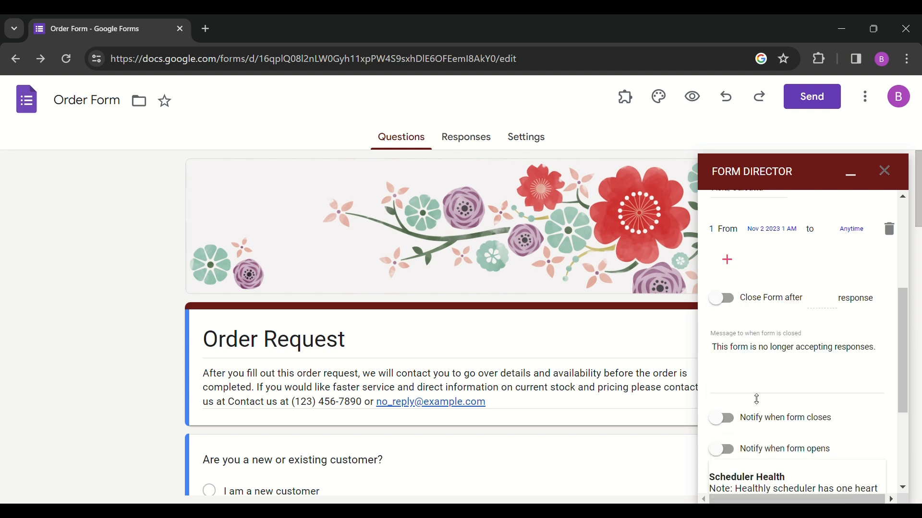
click(771, 228)
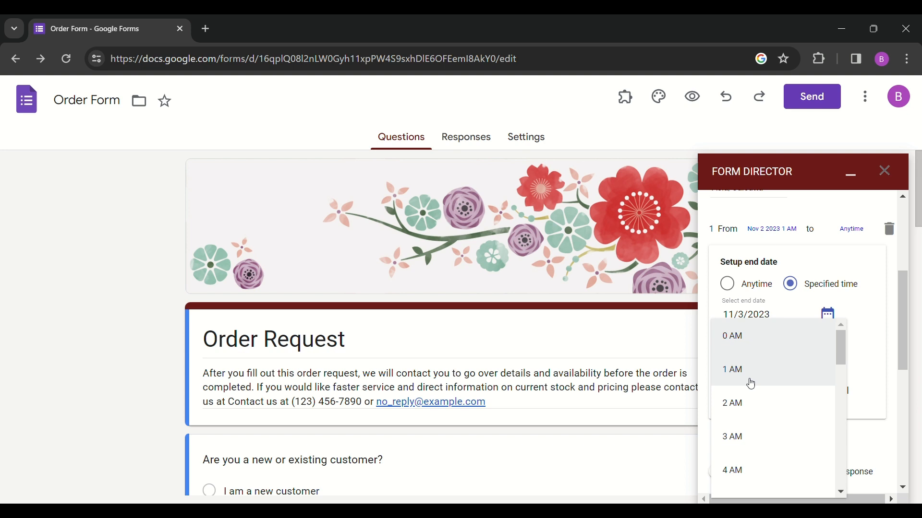
click(731, 369)
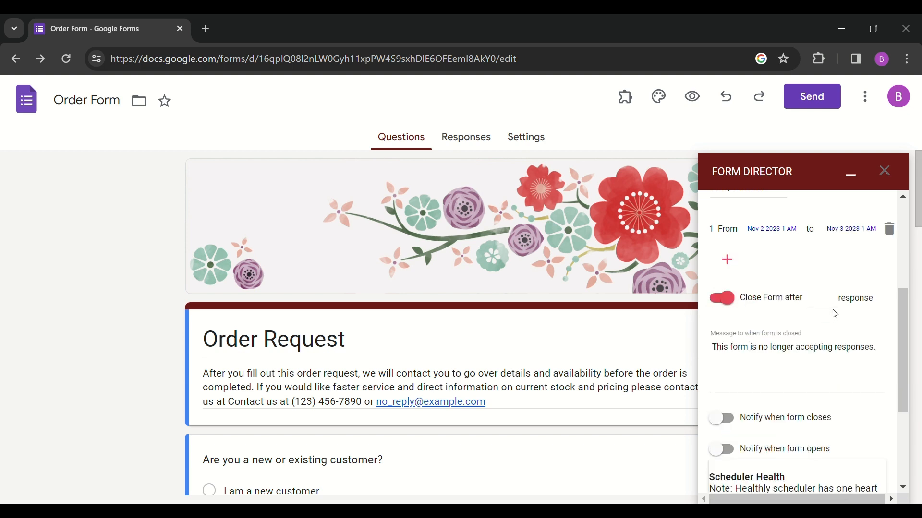
Set the form to close after 10 responses
text(10)
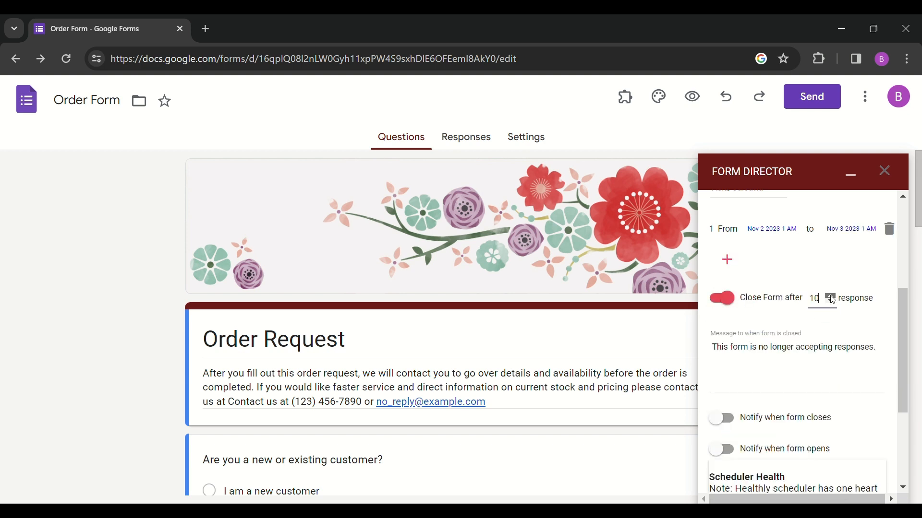
scroll(down, 3)
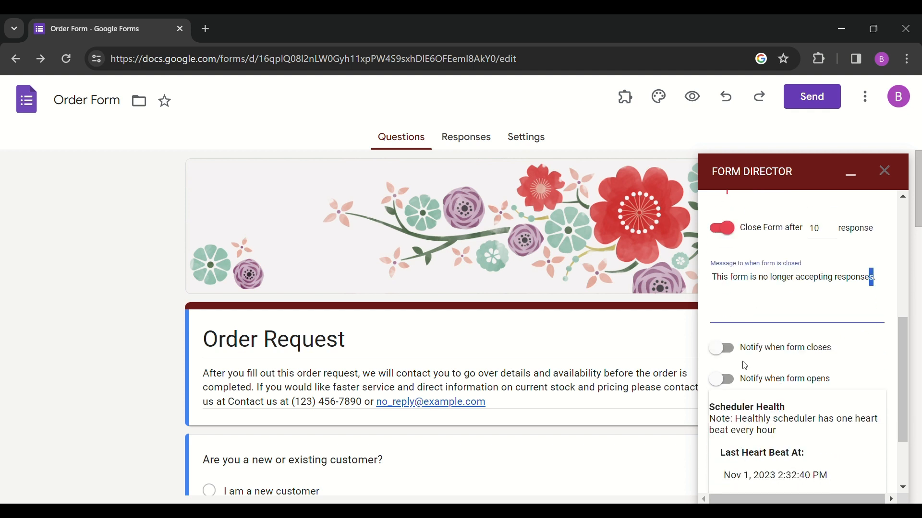
Enable a closing notification with an email announcing the Order Request form is closed
click(721, 348)
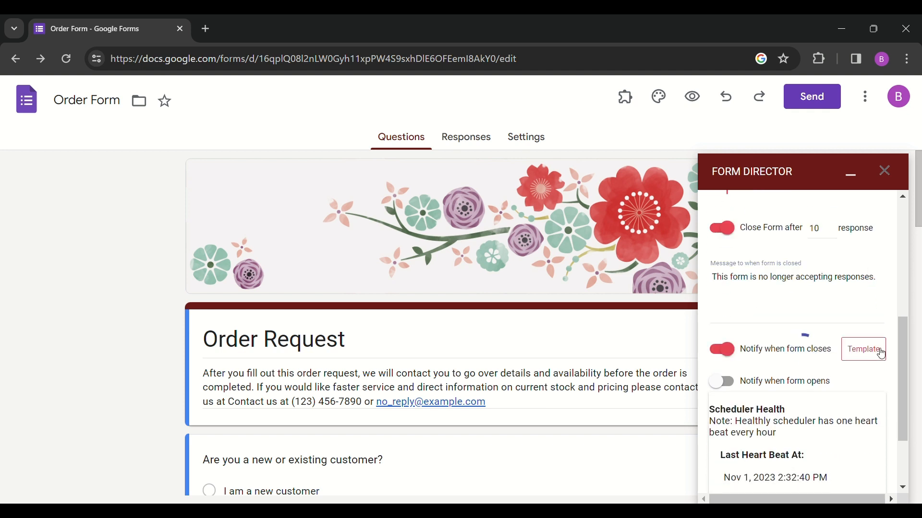
click(862, 348)
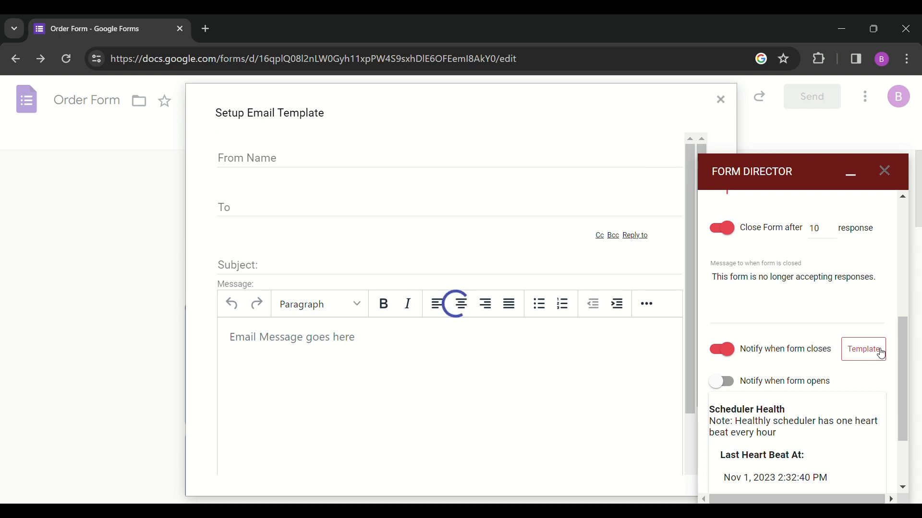
click(864, 349)
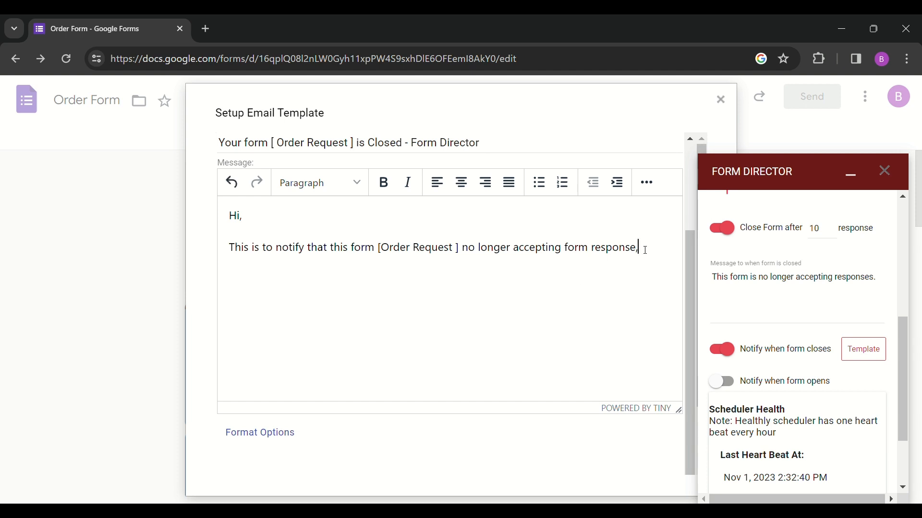
click(720, 99)
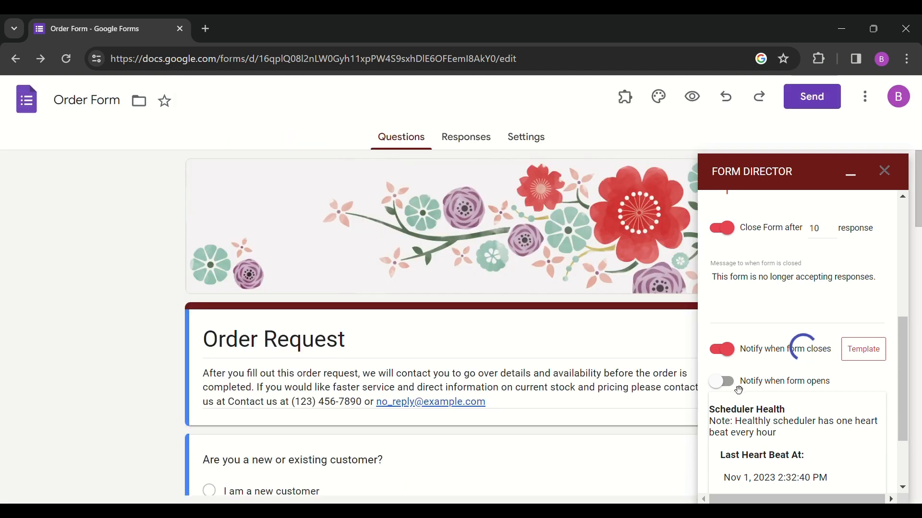
Also notify when the form opens, and save the Form Limiter settings
click(721, 382)
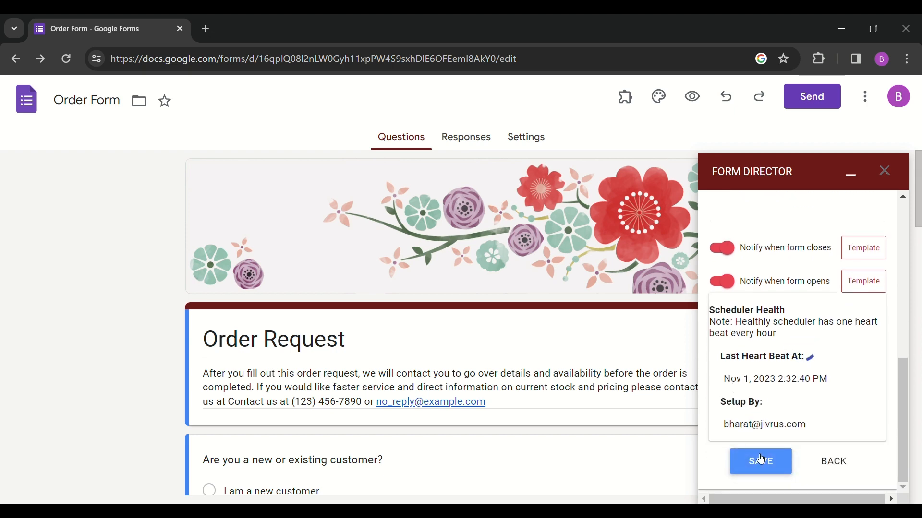
click(760, 461)
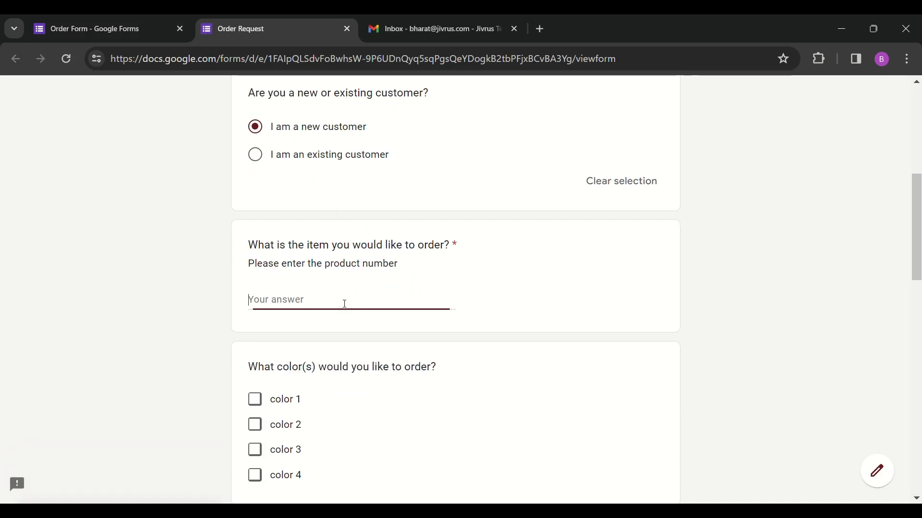
text(Prod -)
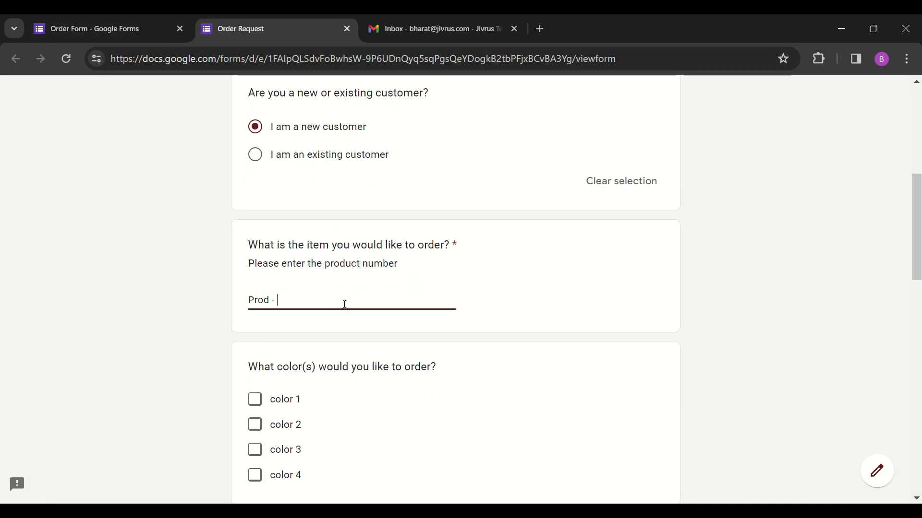
click(254, 169)
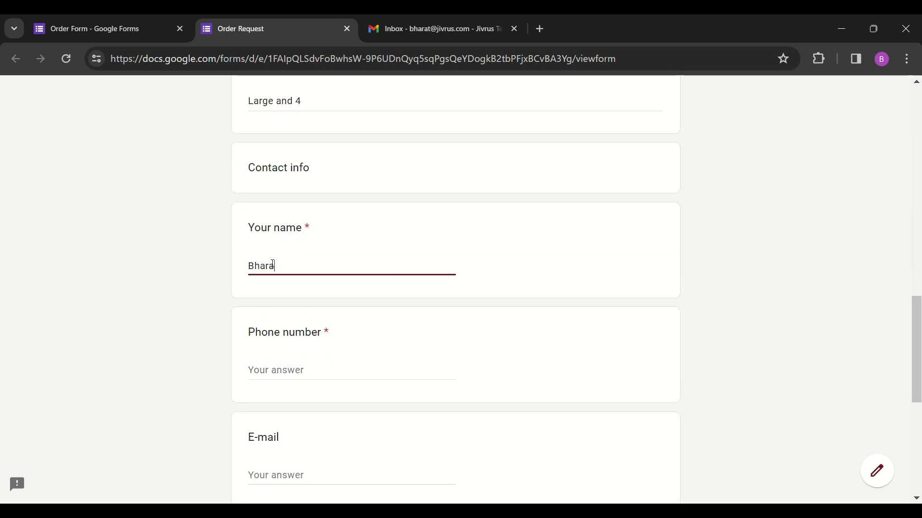
text(857576)
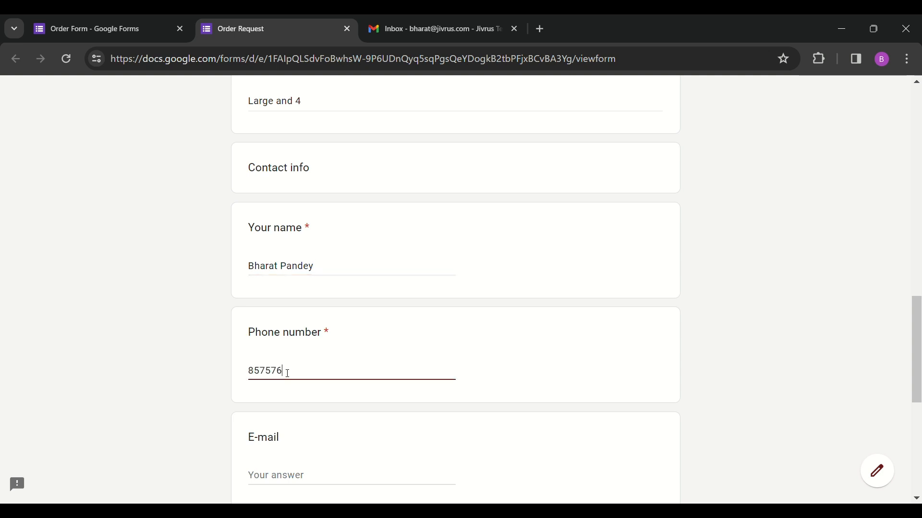
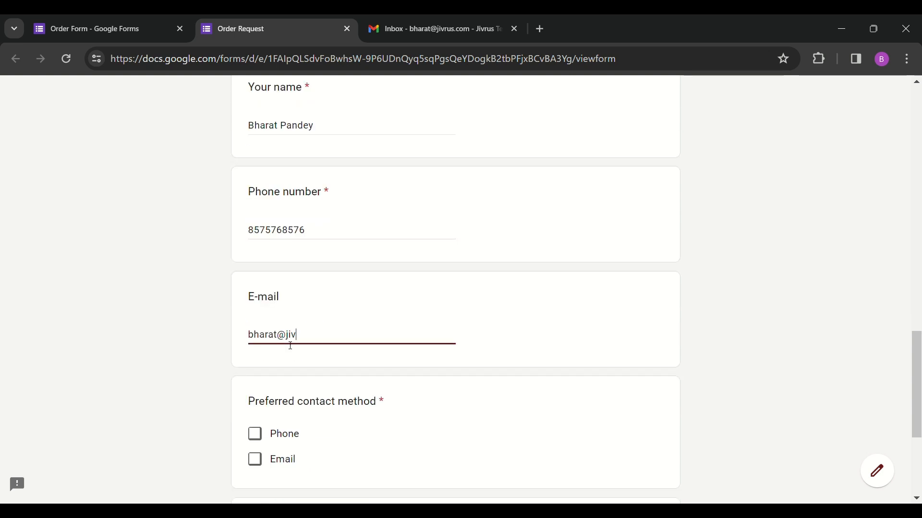
click(253, 237)
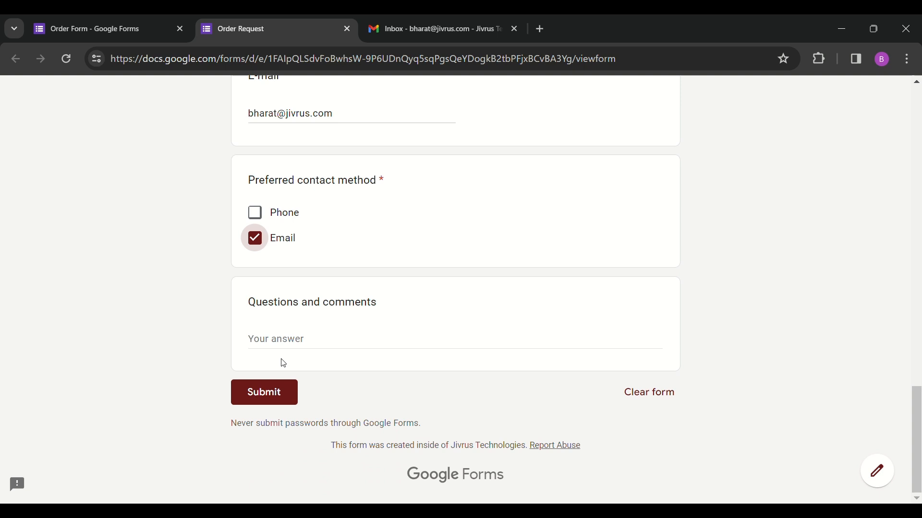
click(263, 392)
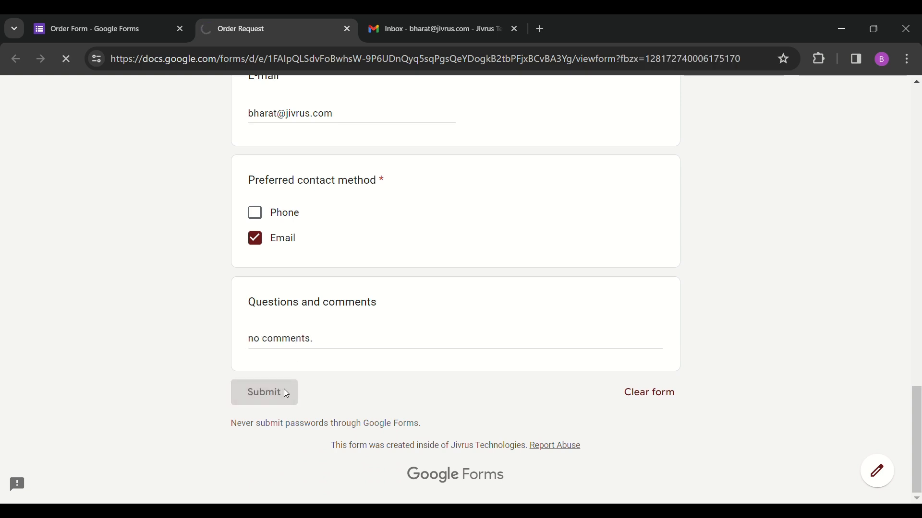
click(264, 392)
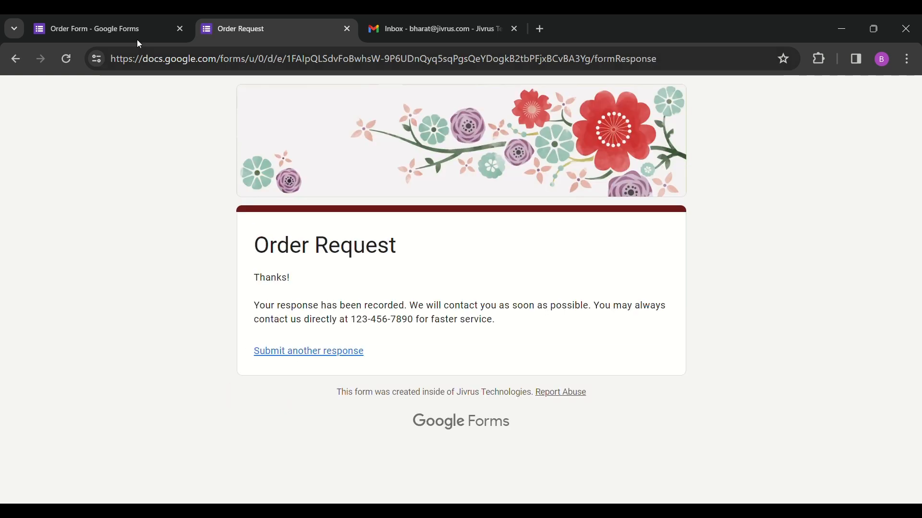
Return to the Order Form's responses showing 1 response and 'Not accepting responses'
click(94, 28)
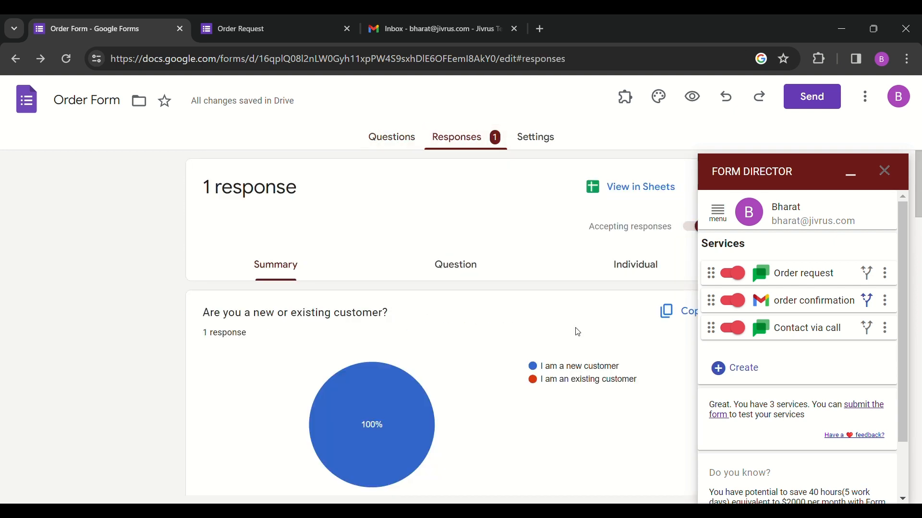
click(682, 226)
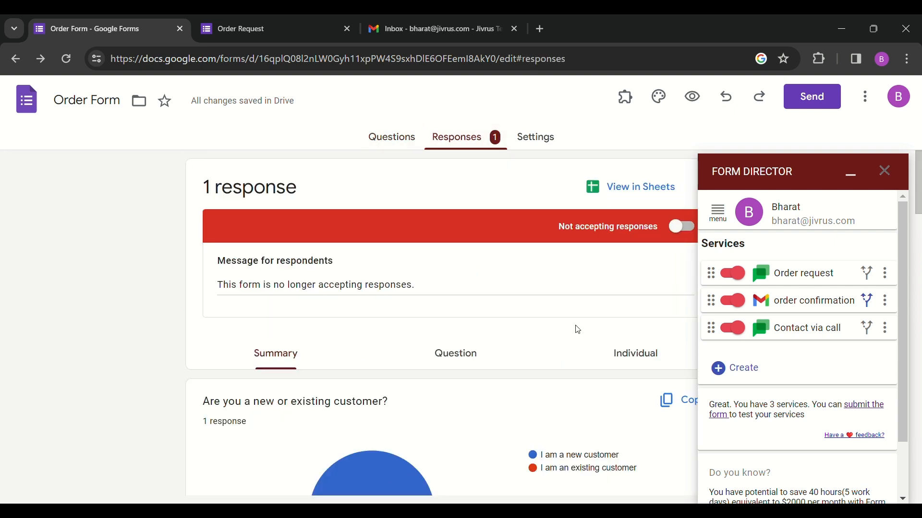